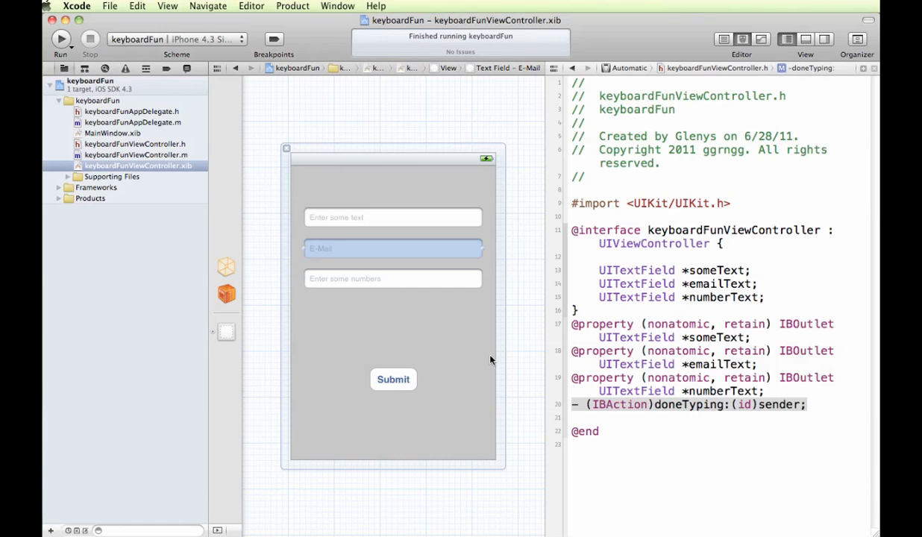
mouse_move(390, 279)
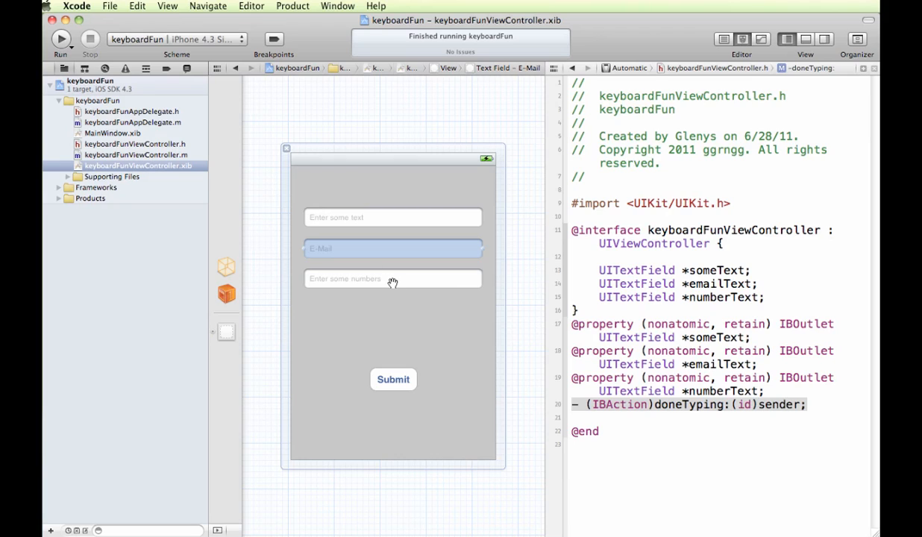
mouse_move(393, 336)
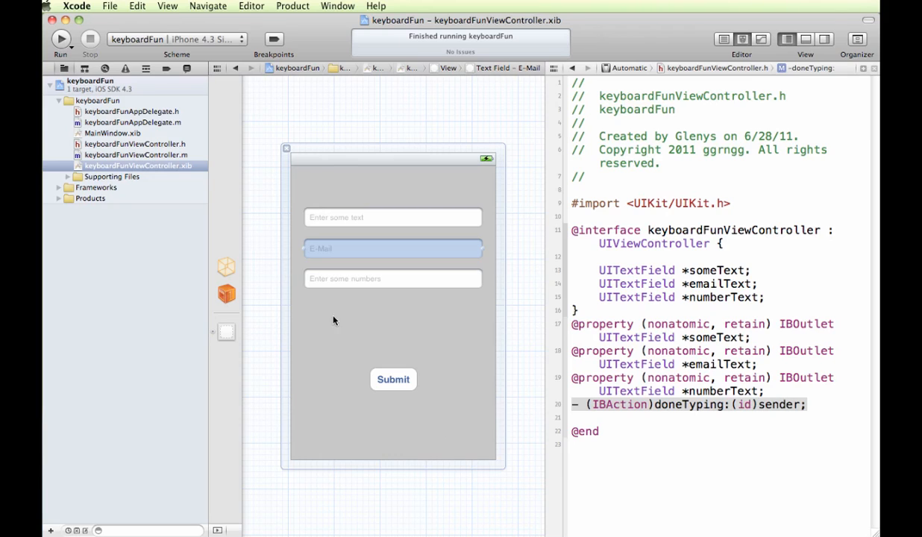
mouse_move(426, 276)
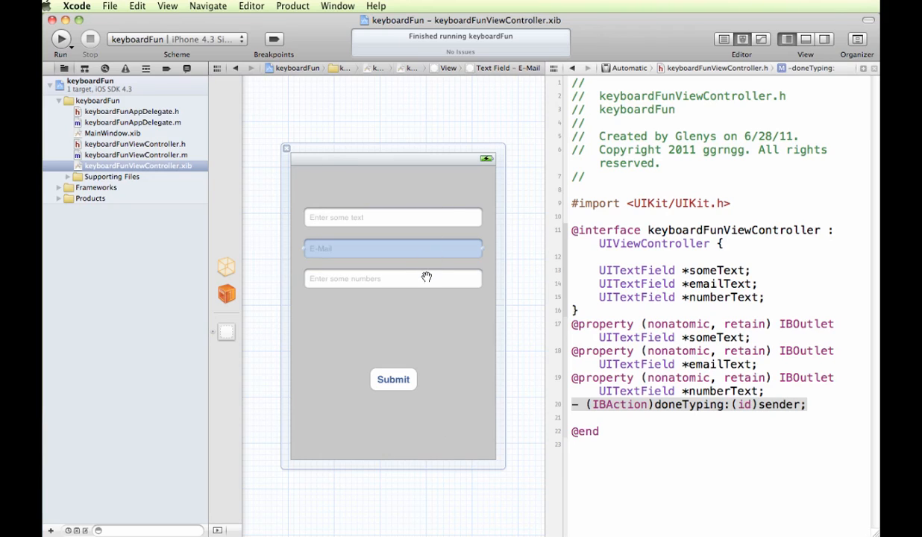
mouse_move(433, 307)
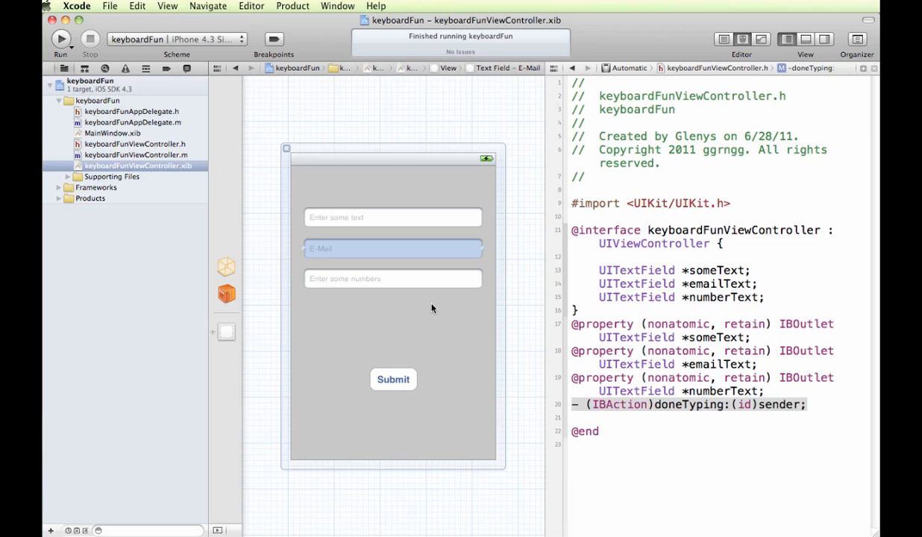
mouse_move(603, 412)
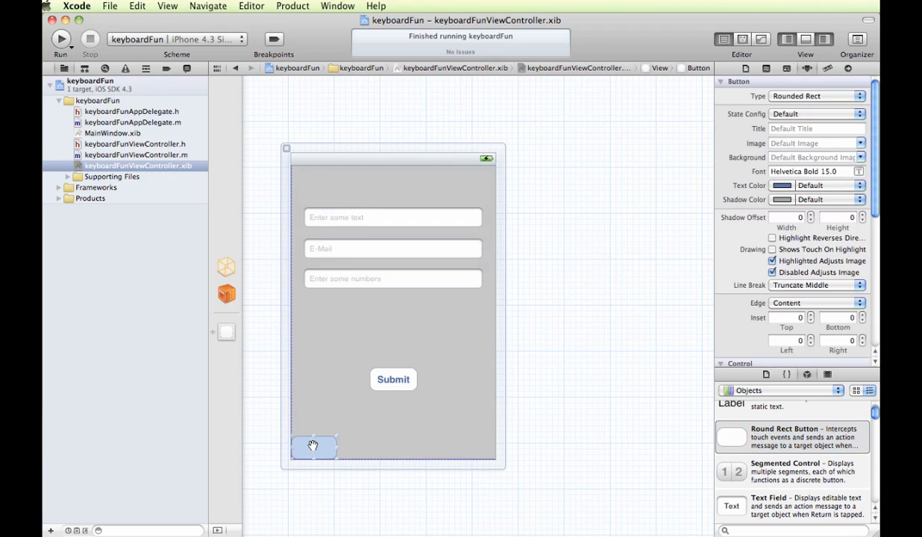
Resize the new Round Rect Button so it fills the whole keyboardFun view
left_click_drag(313, 446, 325, 171)
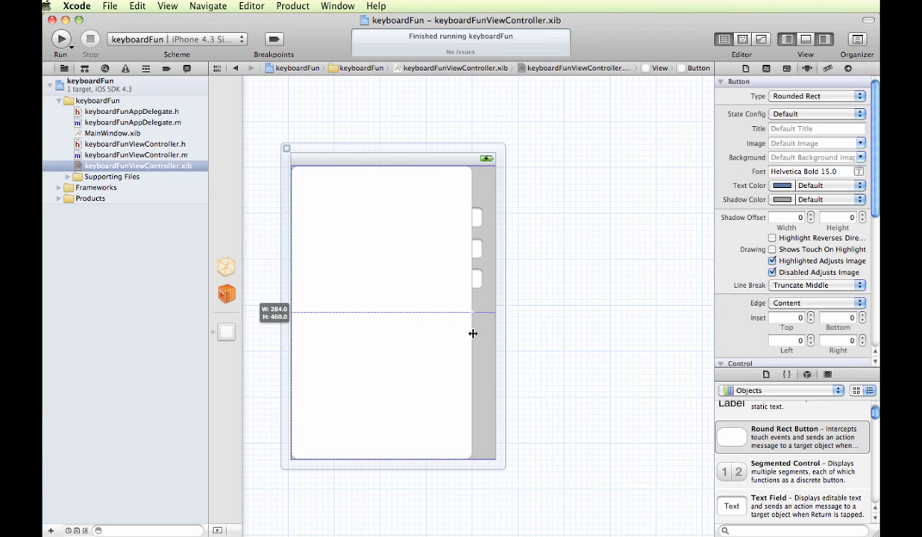
left_click_drag(473, 334, 497, 346)
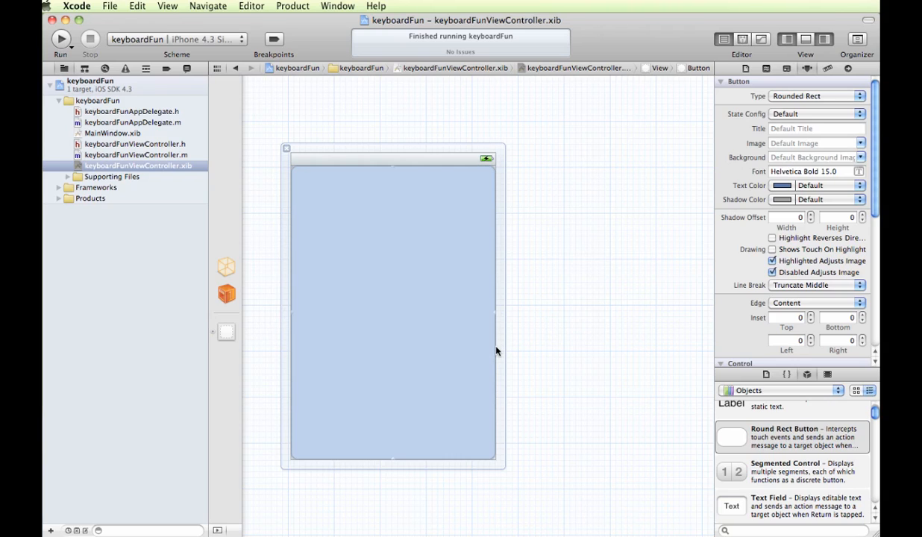
mouse_move(414, 242)
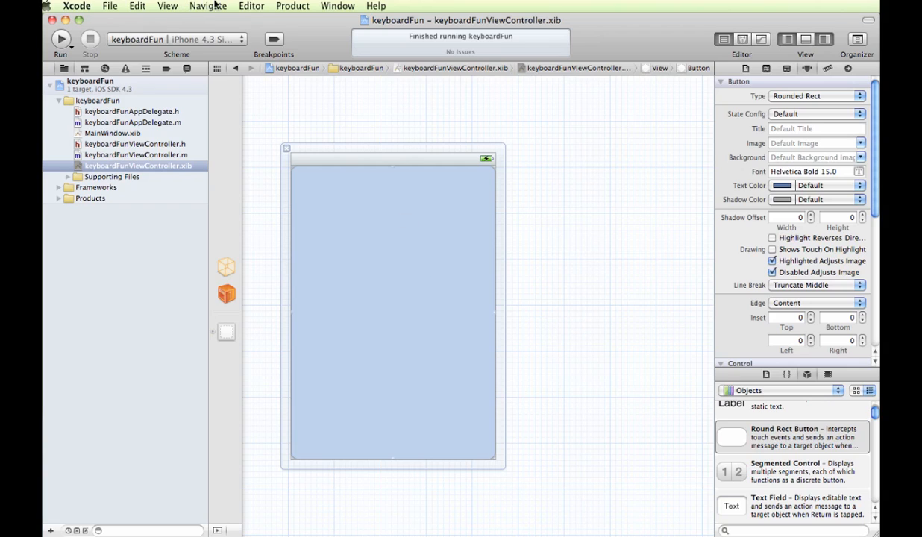
Send the full-screen button to the back via Editor > Arrangement
left_click(250, 6)
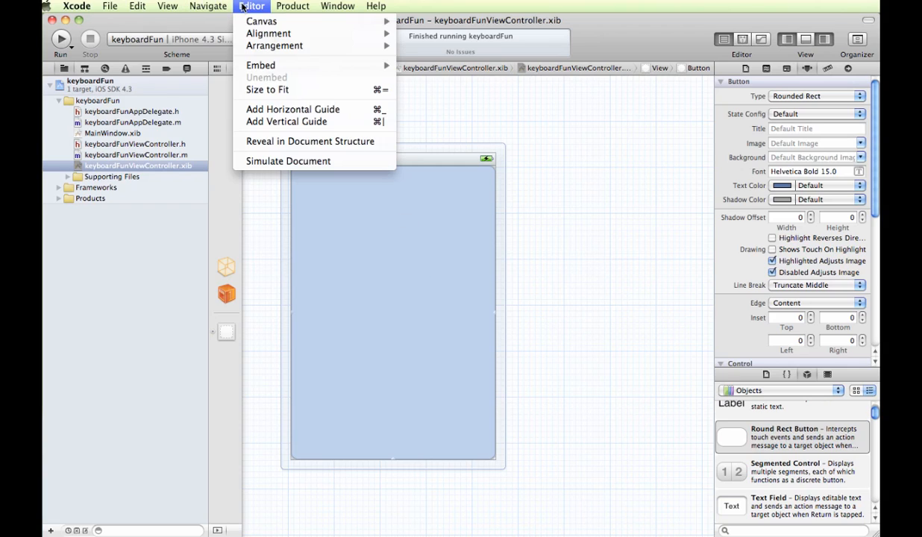
mouse_move(274, 45)
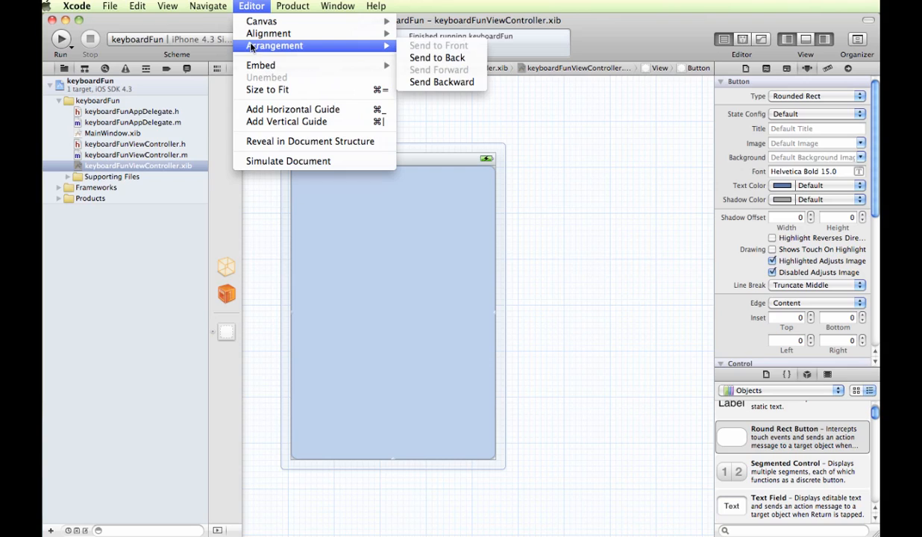
mouse_move(439, 56)
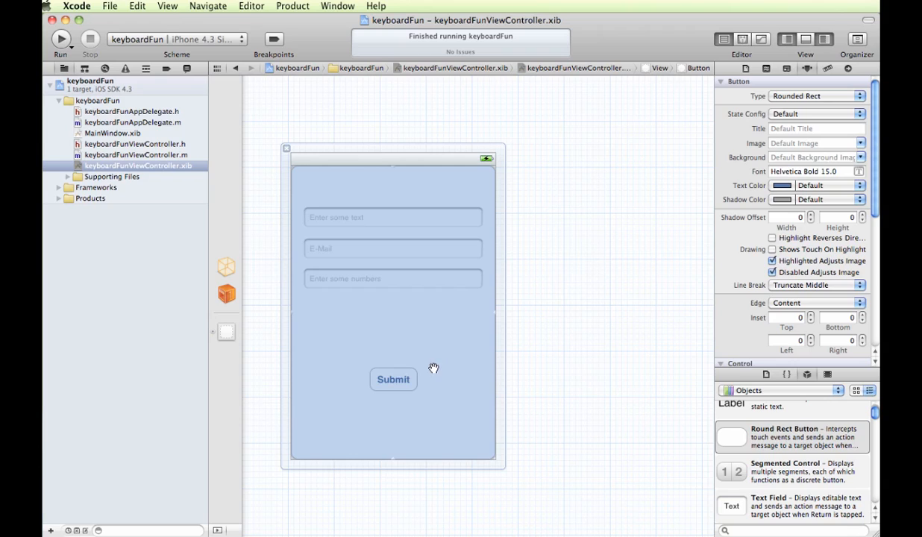
mouse_move(417, 194)
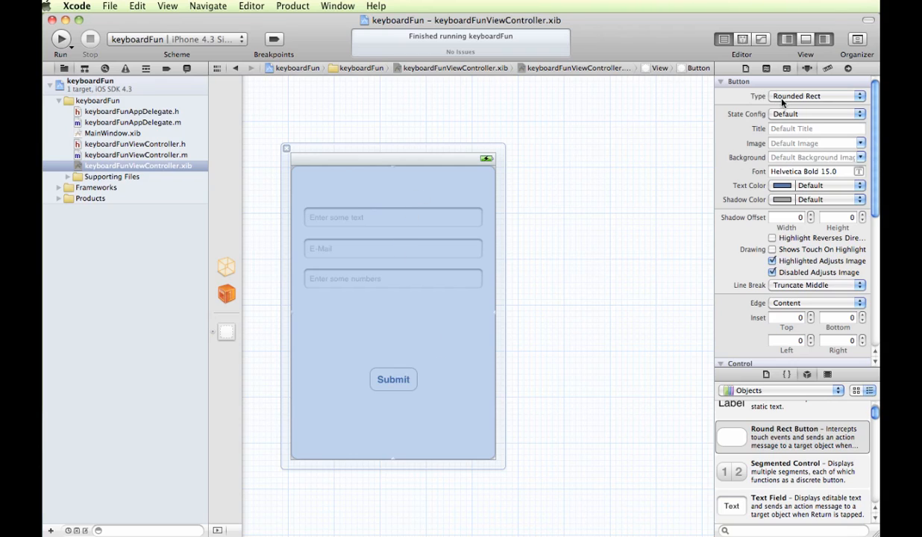
mouse_move(785, 96)
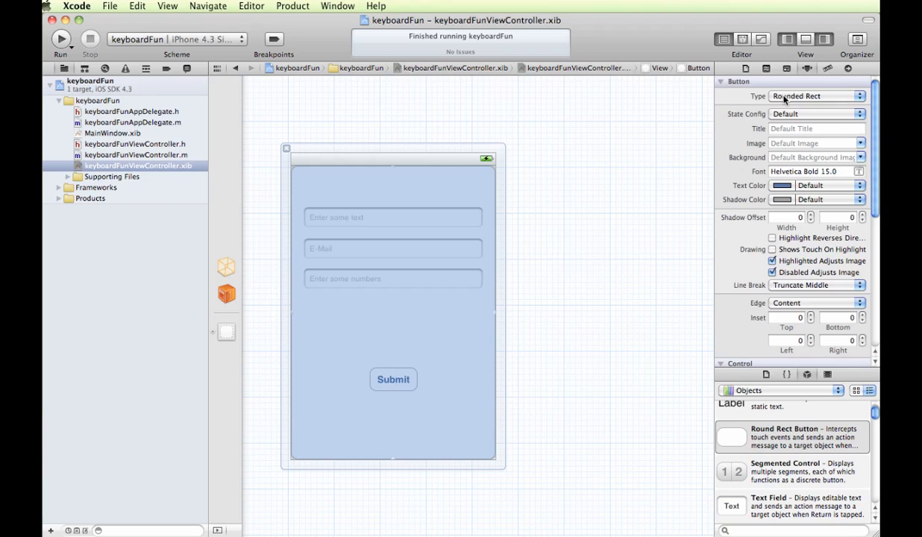
Change the background button's Type from Rounded Rect to Custom in the Attributes inspector
left_click(816, 96)
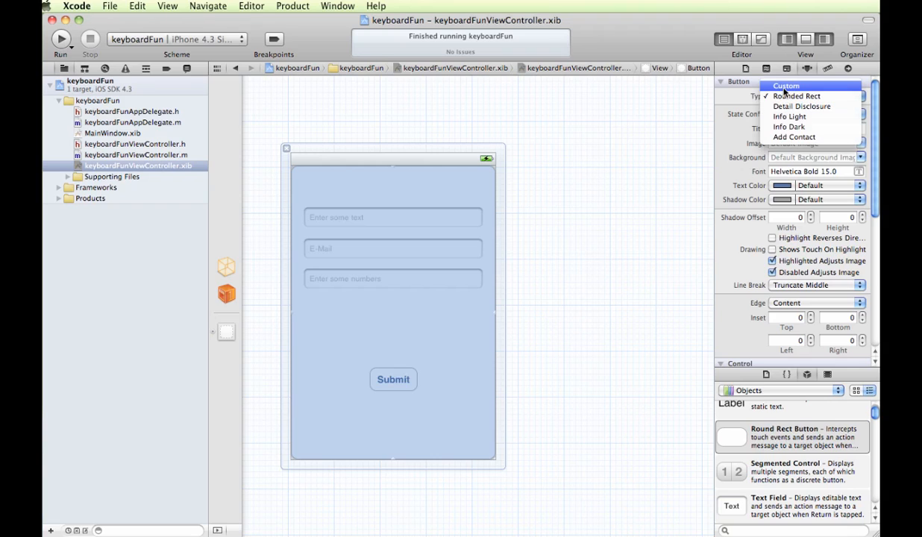
left_click(788, 85)
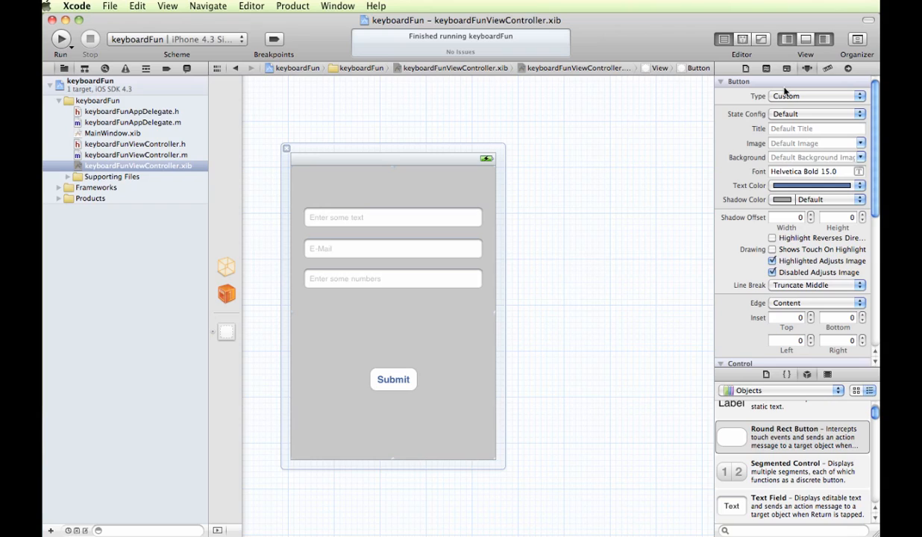
mouse_move(437, 181)
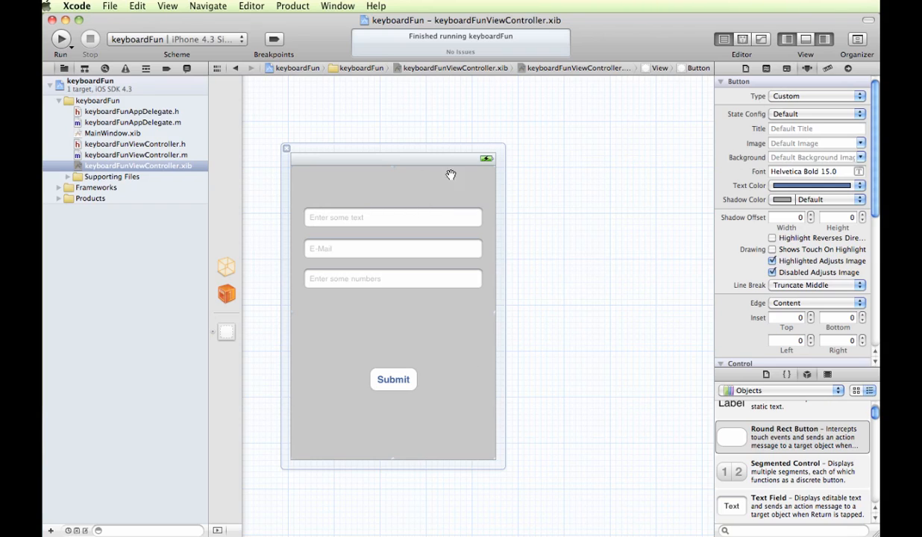
mouse_move(549, 238)
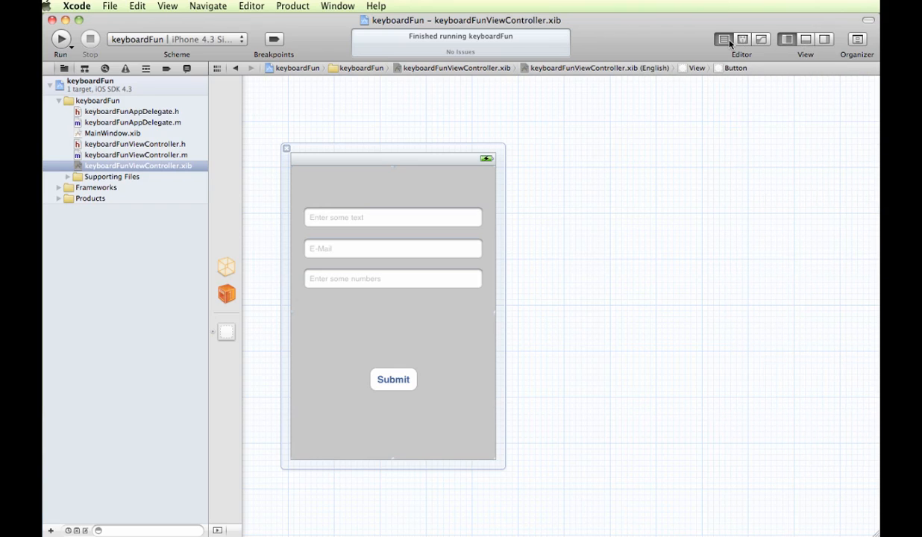
Control-drag the background button into keyboardFunViewController.h as an Action connection
left_click(739, 38)
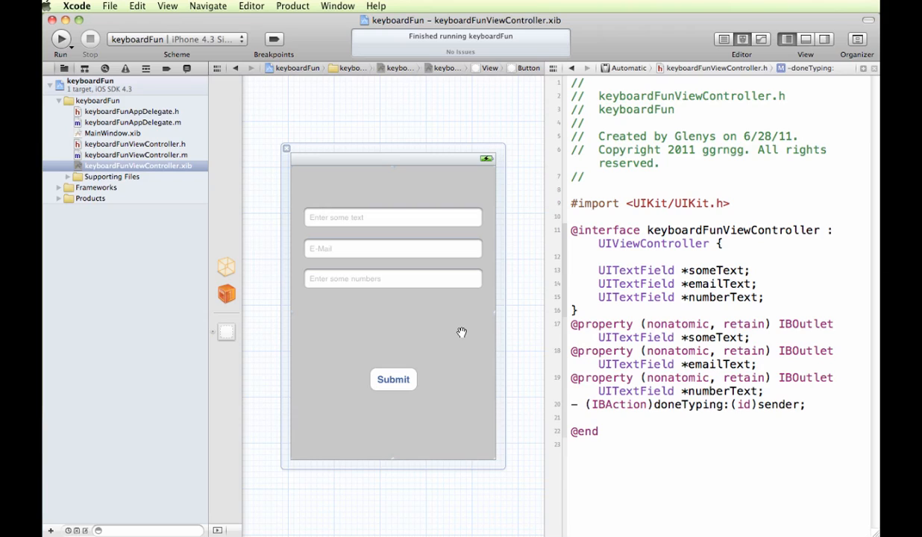
left_click_drag(461, 331, 569, 412)
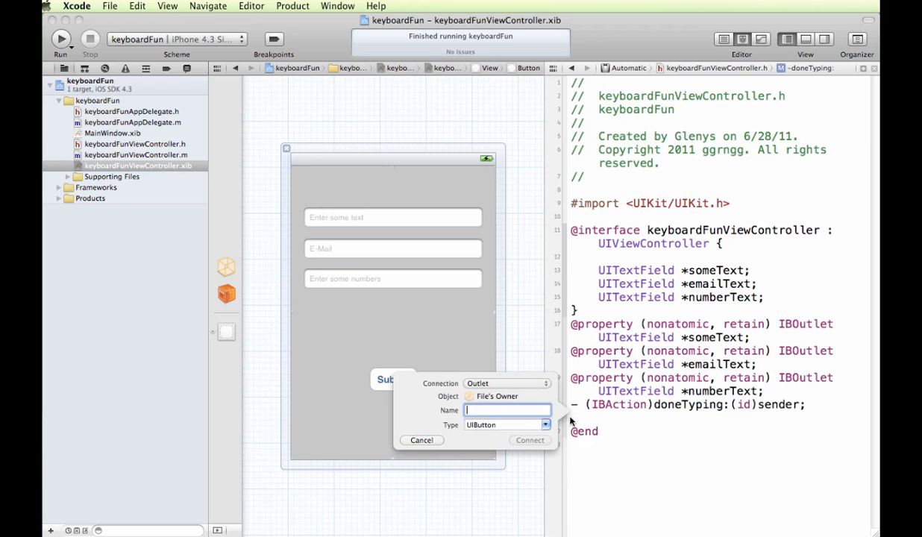
mouse_move(528, 388)
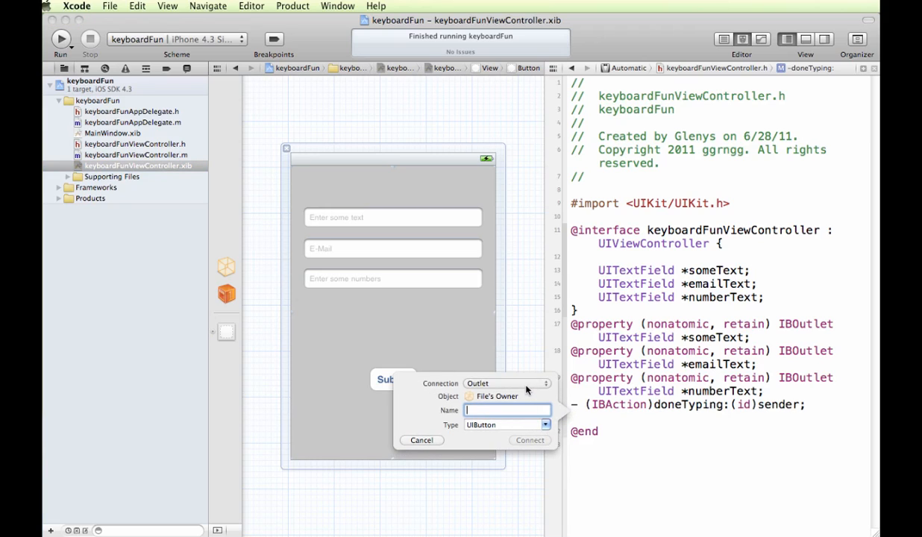
left_click(507, 381)
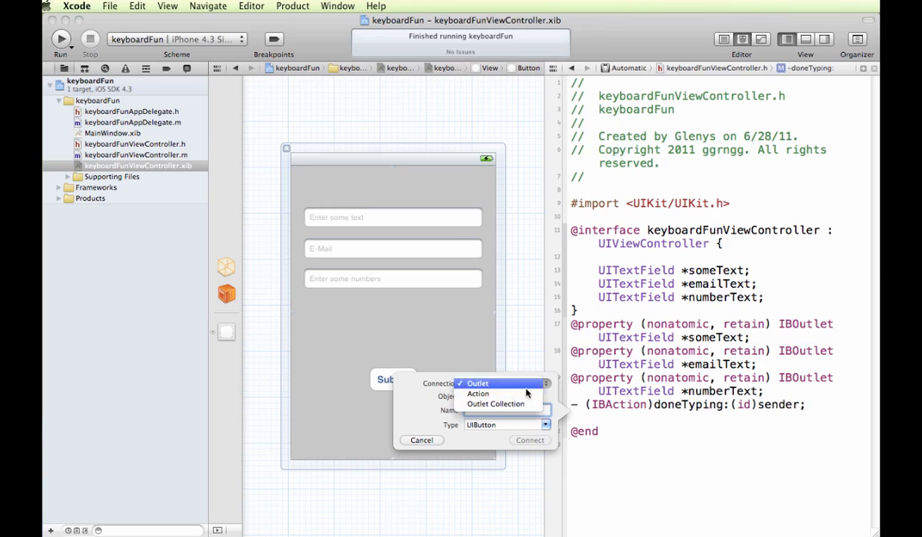
left_click(477, 394)
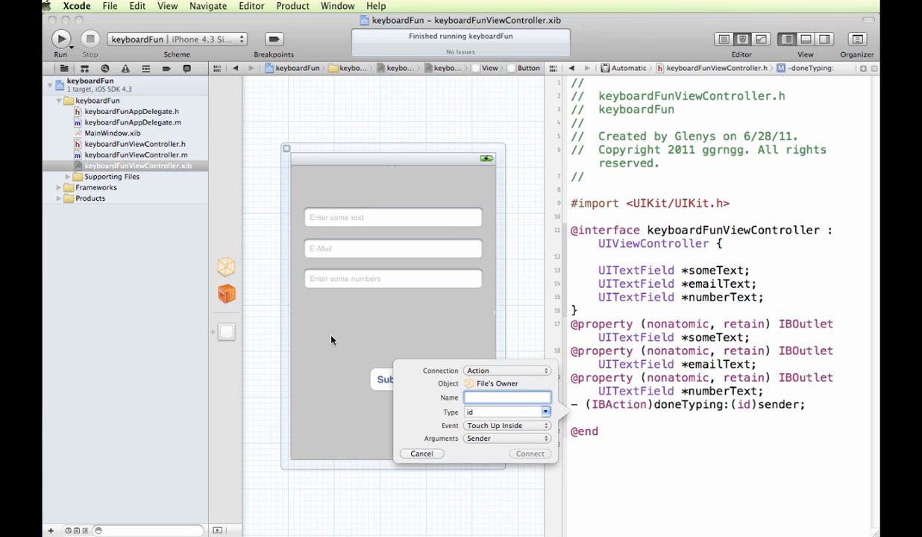
Name the new action backgroundTap and connect it beneath doneTyping
left_click(507, 397)
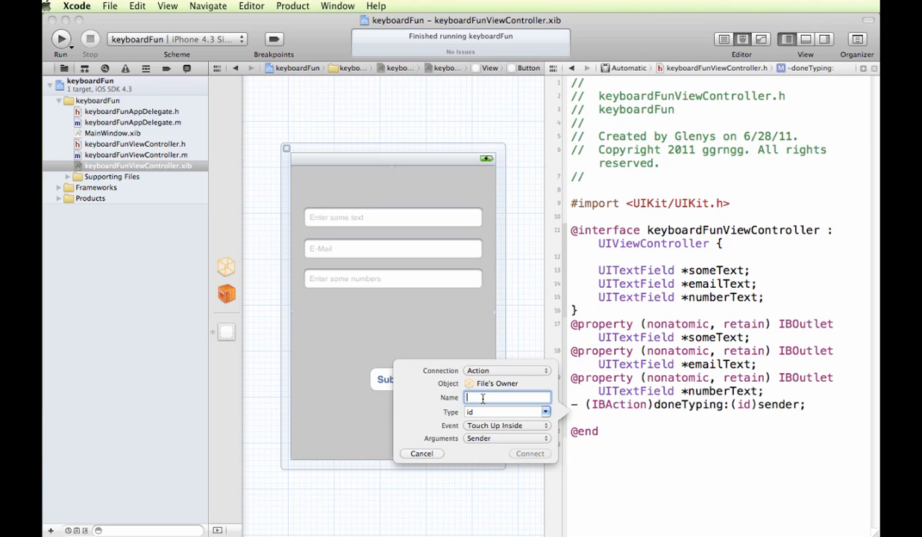
type("backgroundTap")
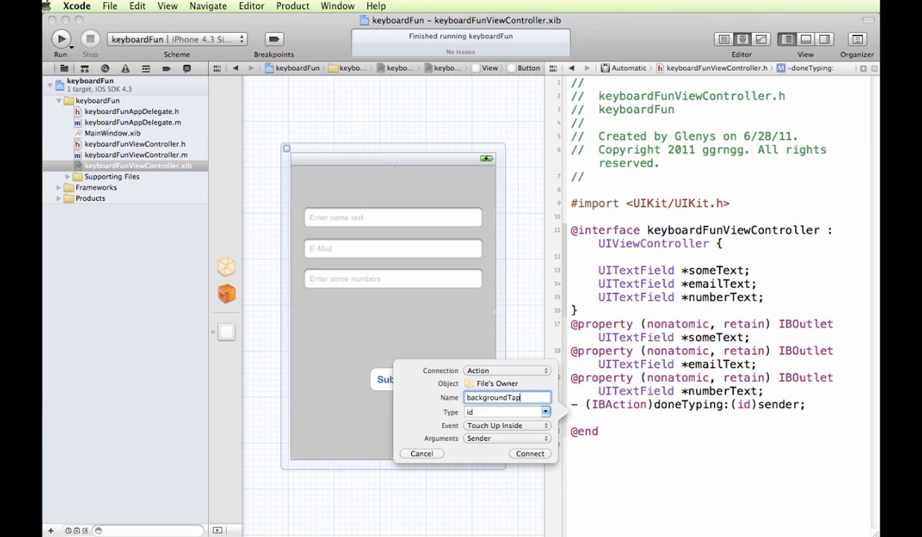
mouse_move(513, 430)
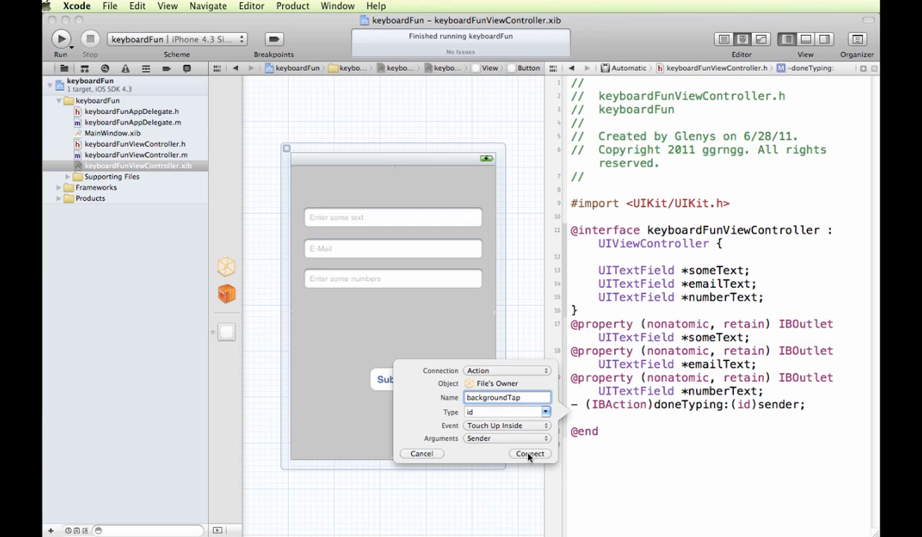
left_click(528, 453)
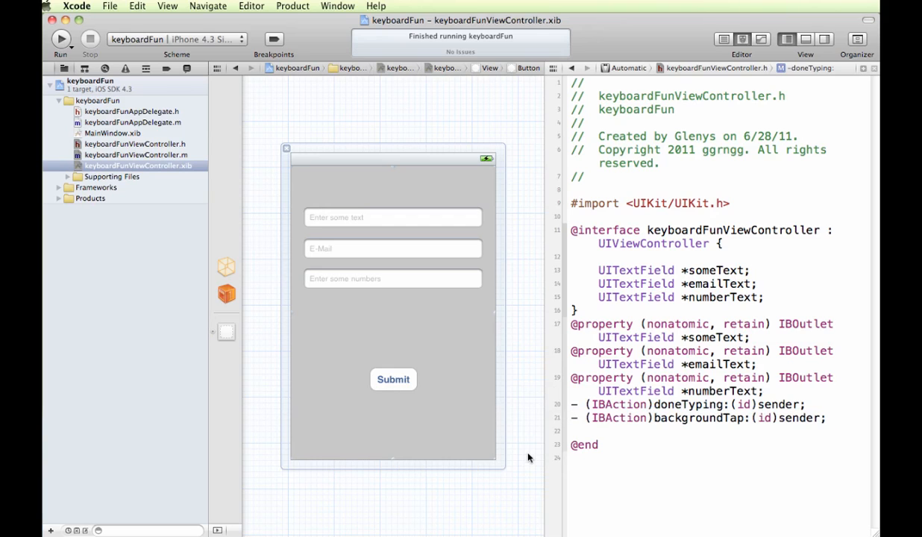
mouse_move(652, 419)
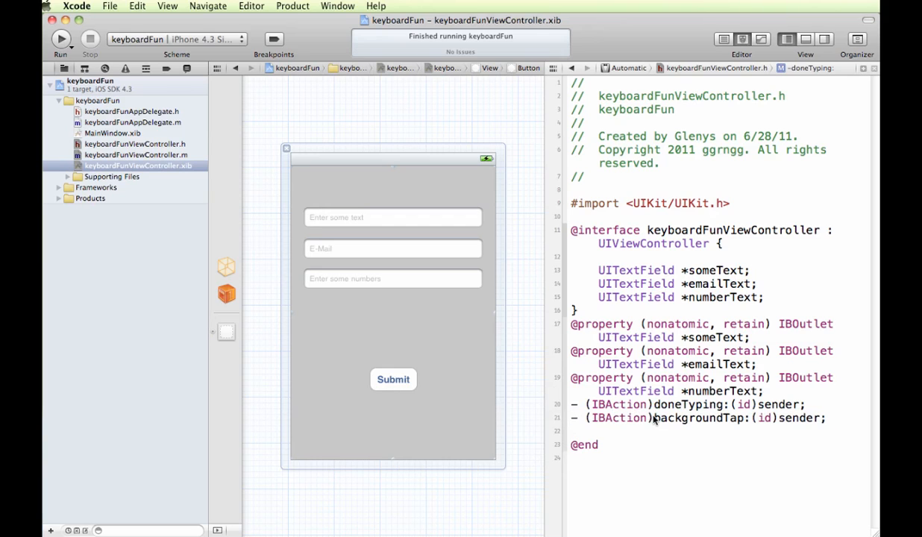
mouse_move(762, 429)
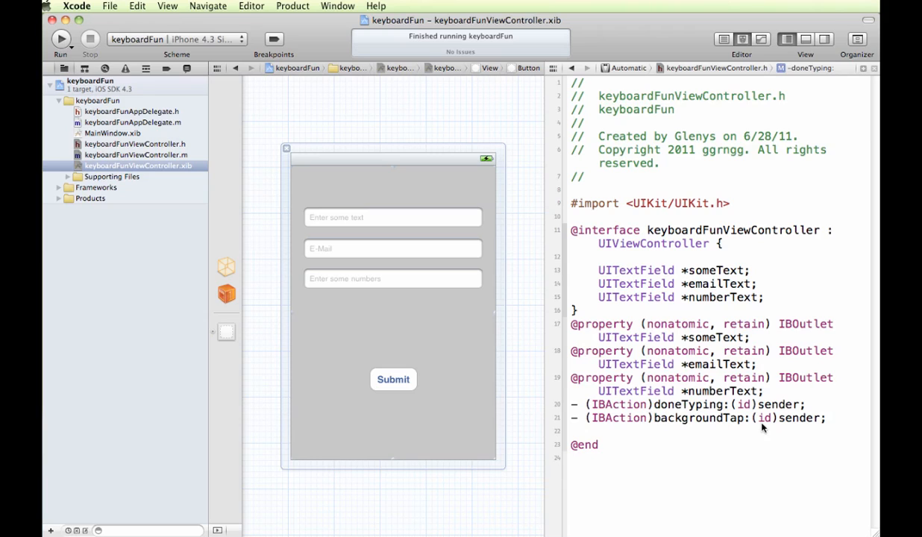
mouse_move(674, 406)
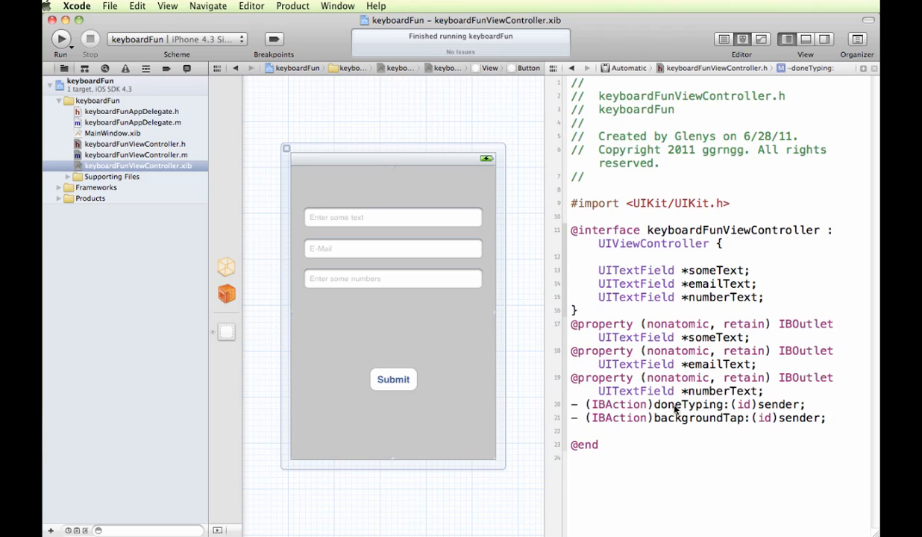
mouse_move(197, 111)
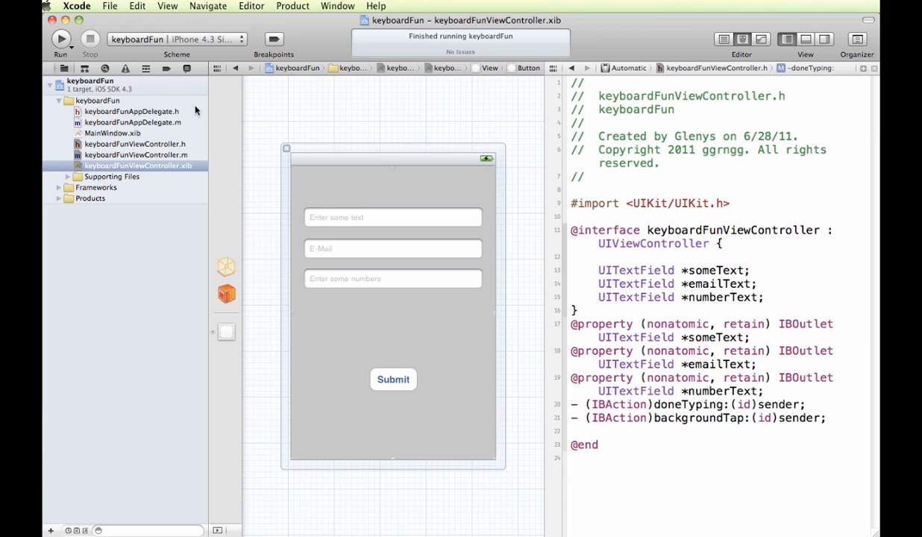
mouse_move(173, 153)
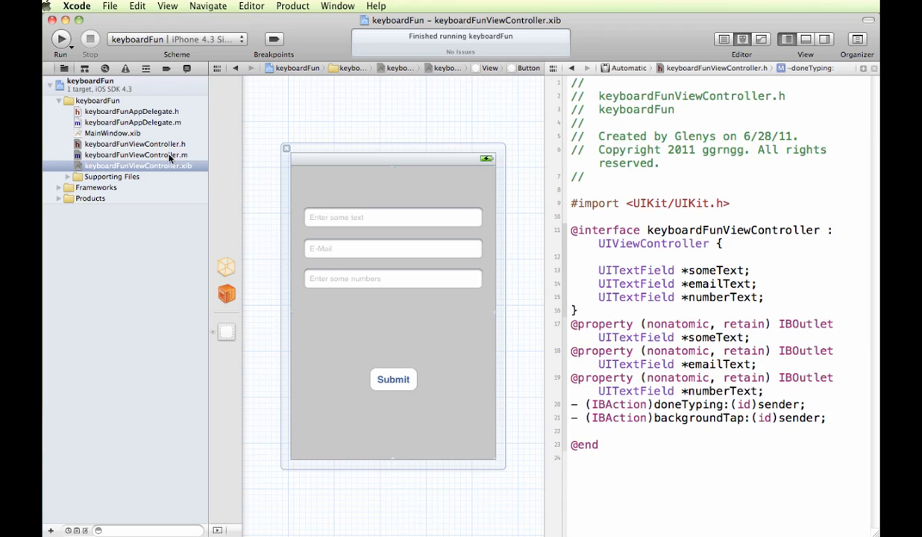
Go to the empty backgroundTap method at the bottom of keyboardFunViewController.m
left_click(134, 154)
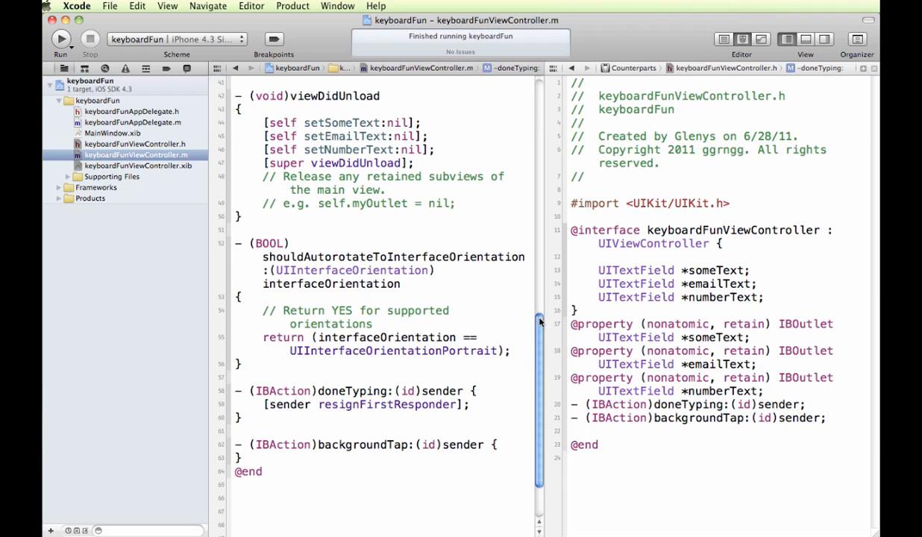
scroll("down", 3)
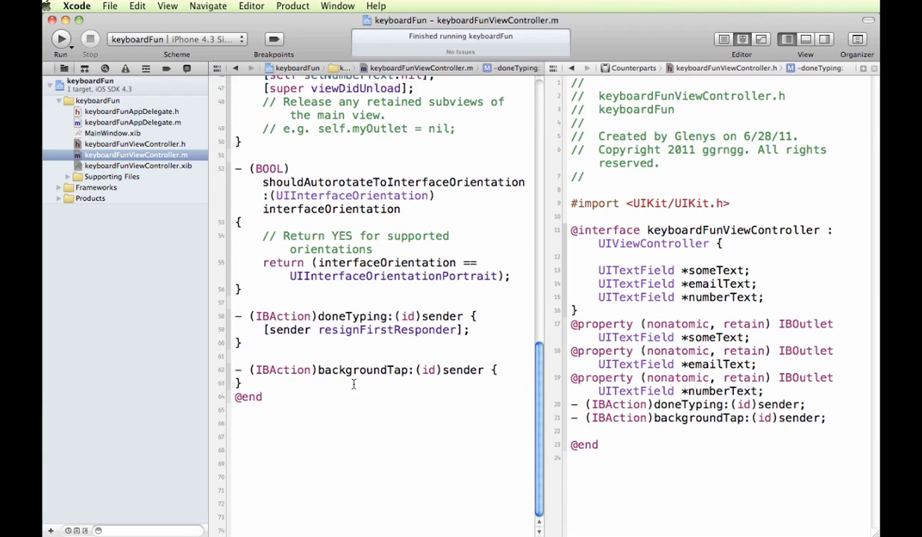
double_click(367, 370)
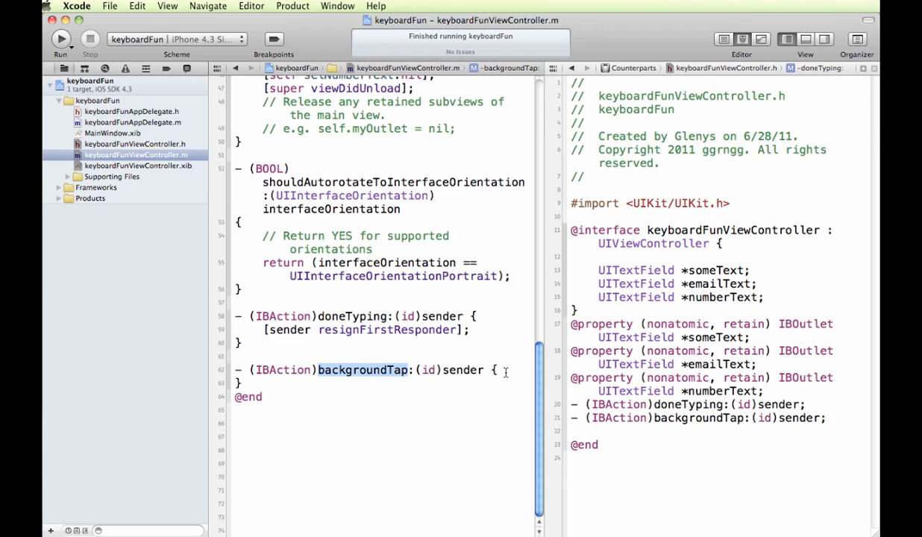
mouse_move(305, 334)
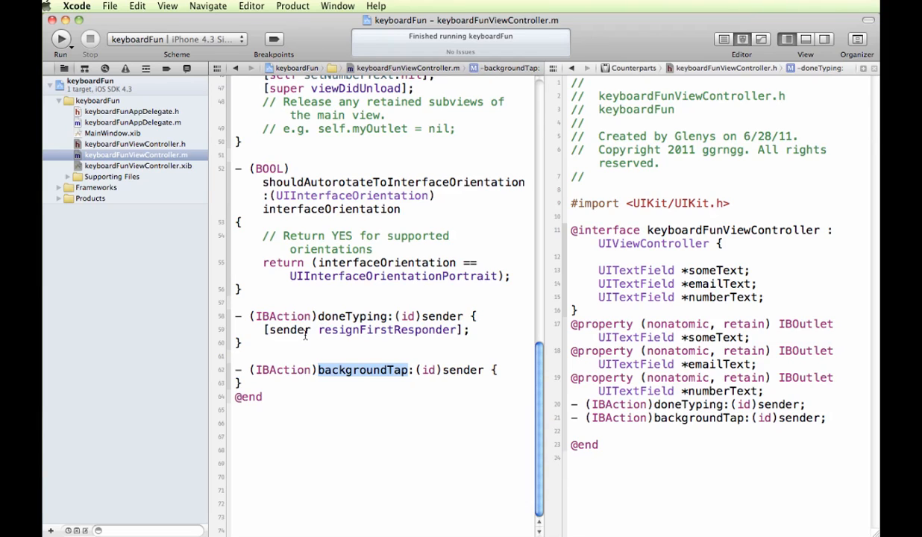
mouse_move(281, 382)
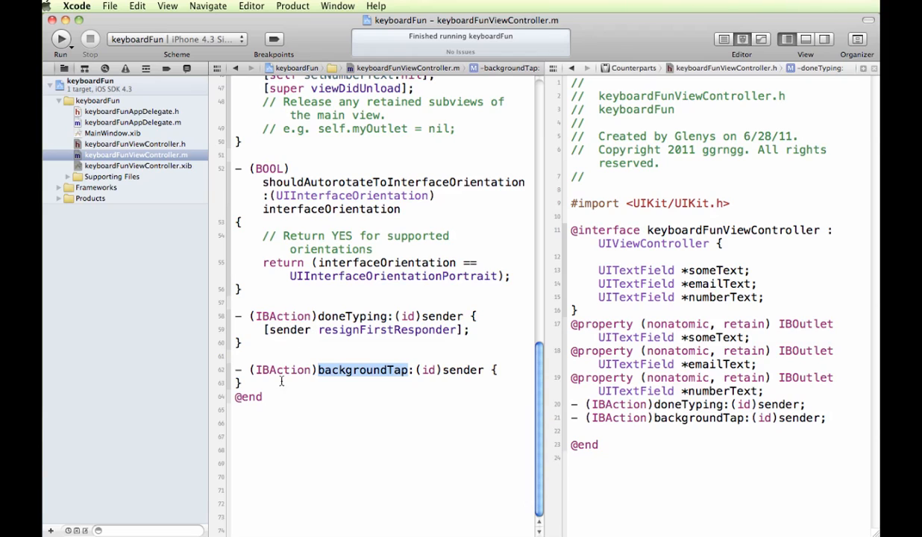
mouse_move(290, 387)
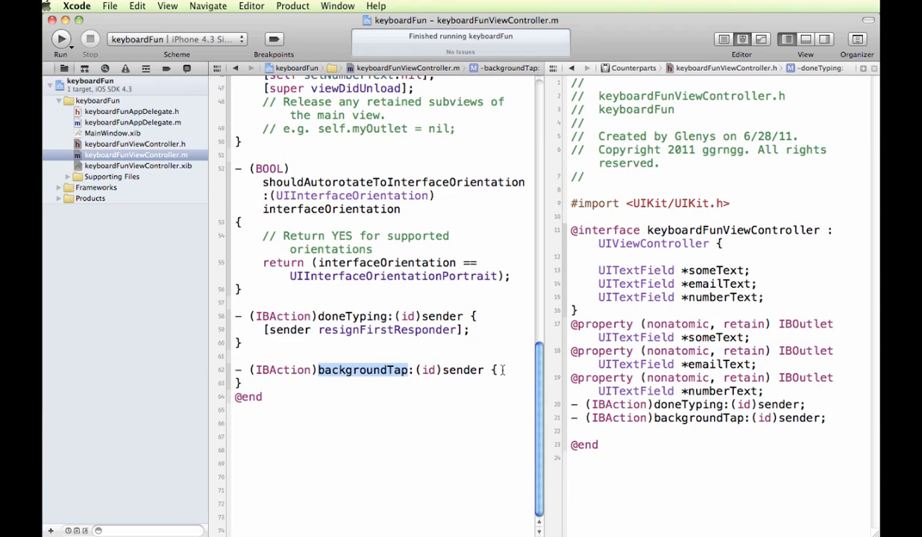
left_click(361, 370)
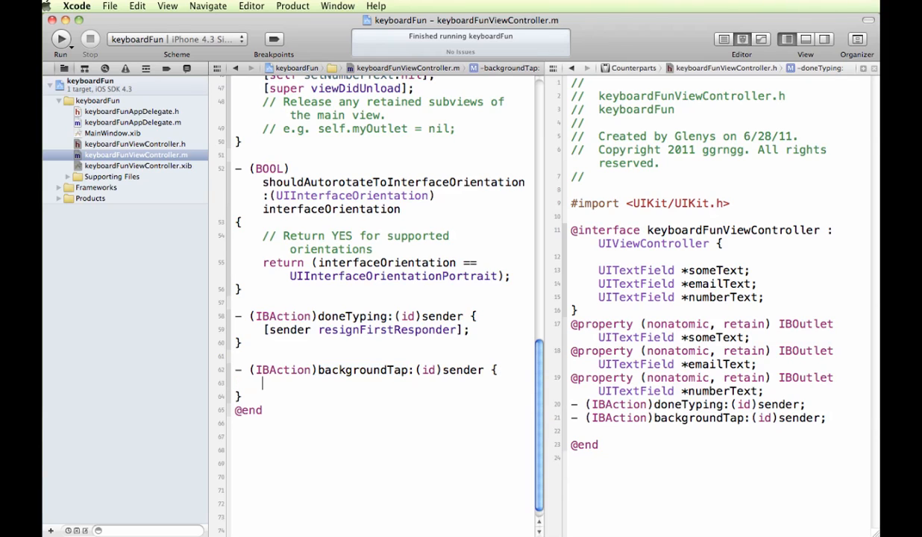
Add resignFirstResponder calls for someText, emailText and numberText inside backgroundTap
type("[so")
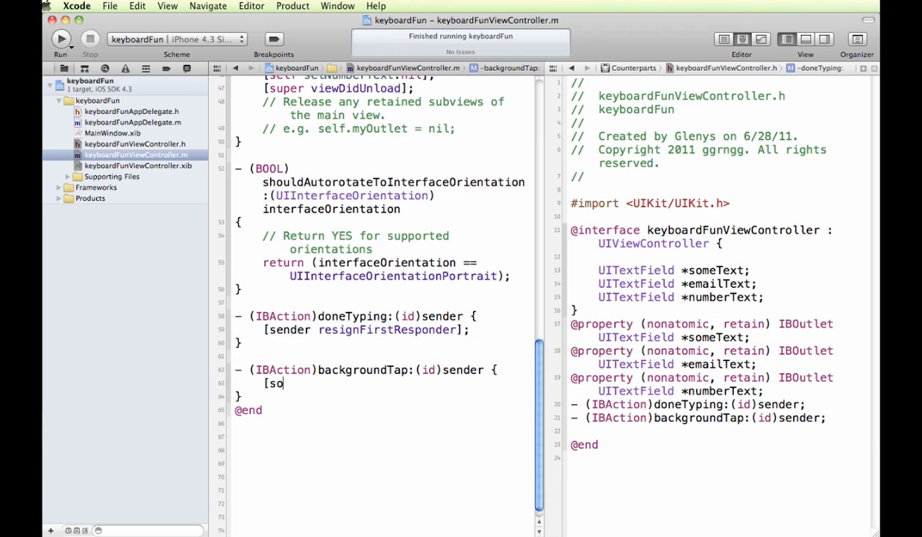
type("meText res")
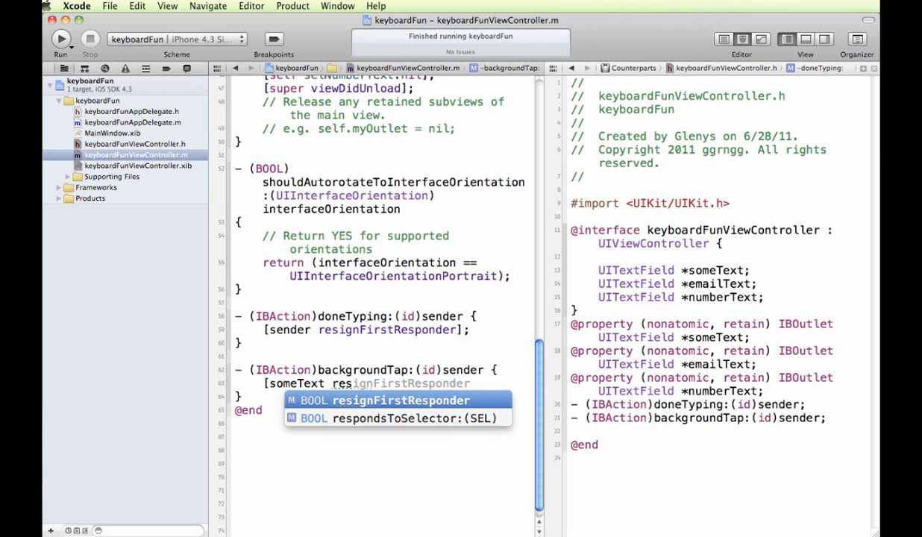
key("Return")
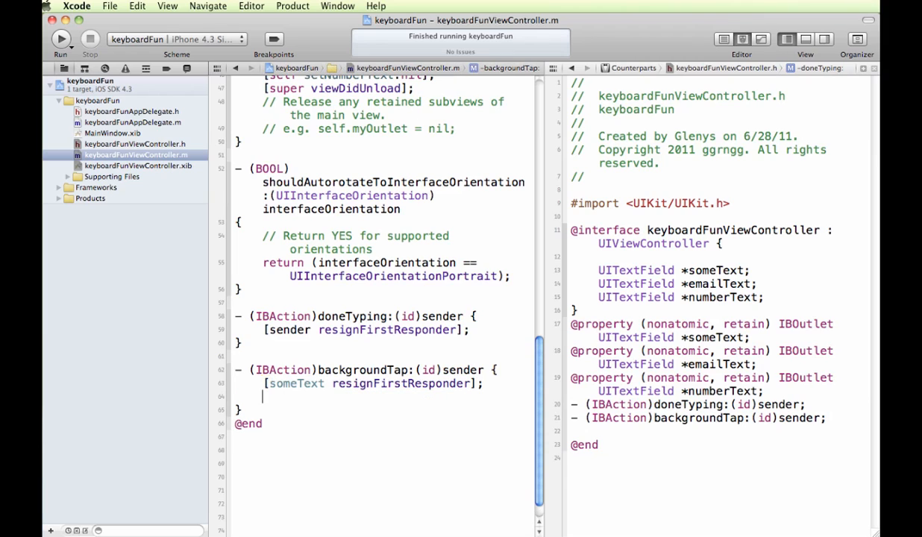
type("[e")
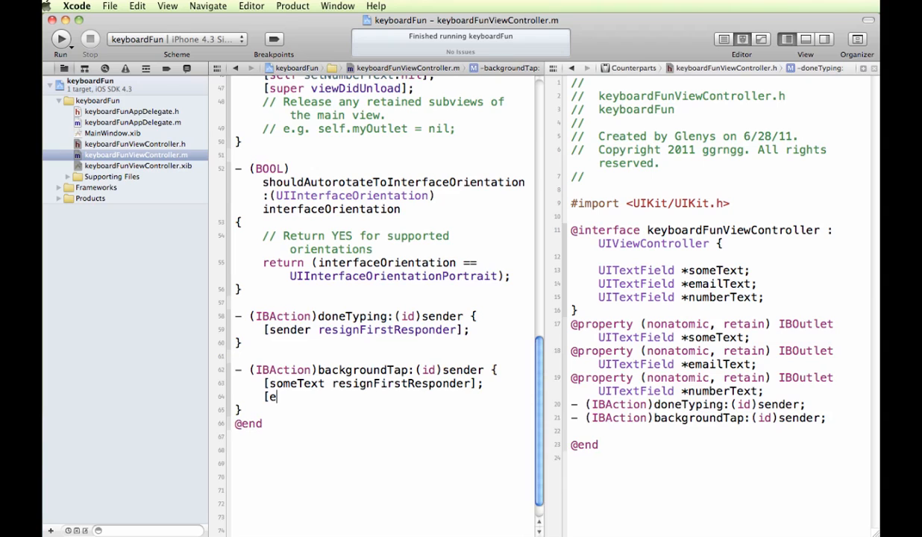
type("mailText resignFirstResponder")
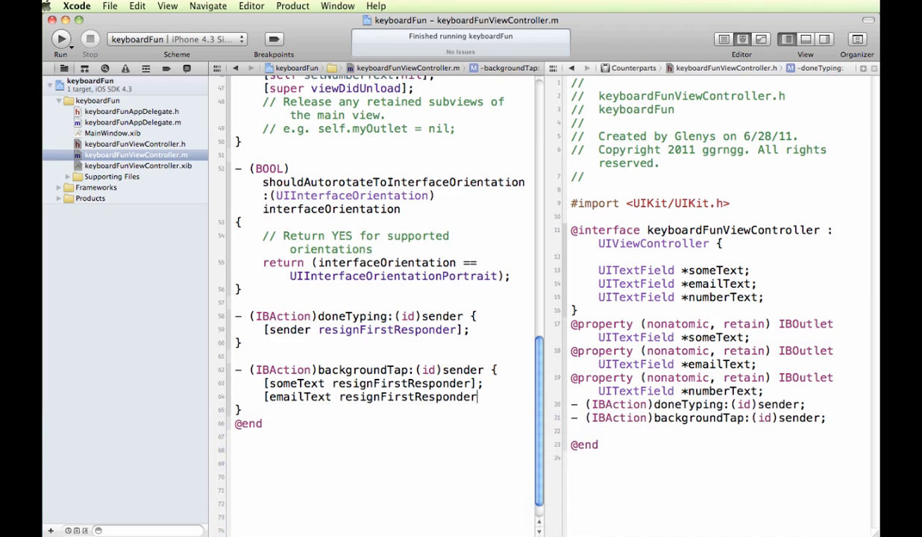
type("];")
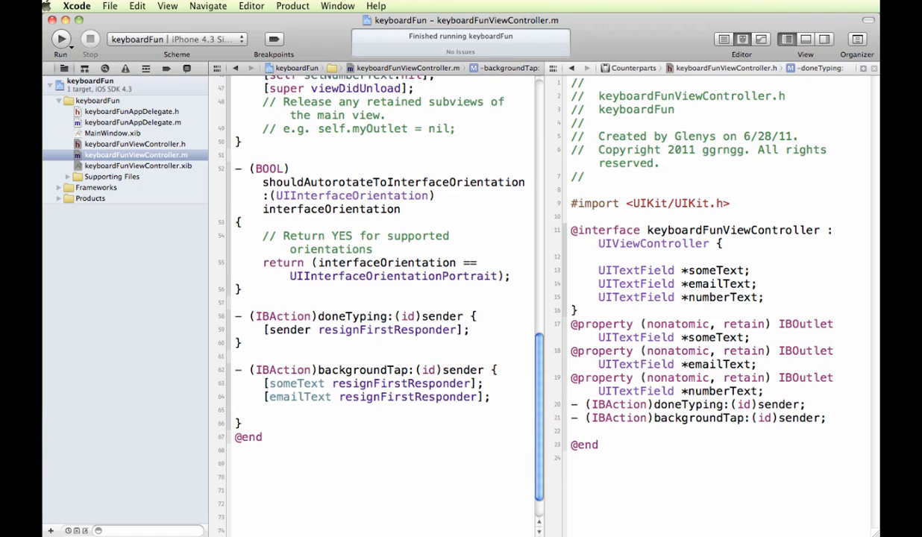
type("numberText resignFirstResponder];")
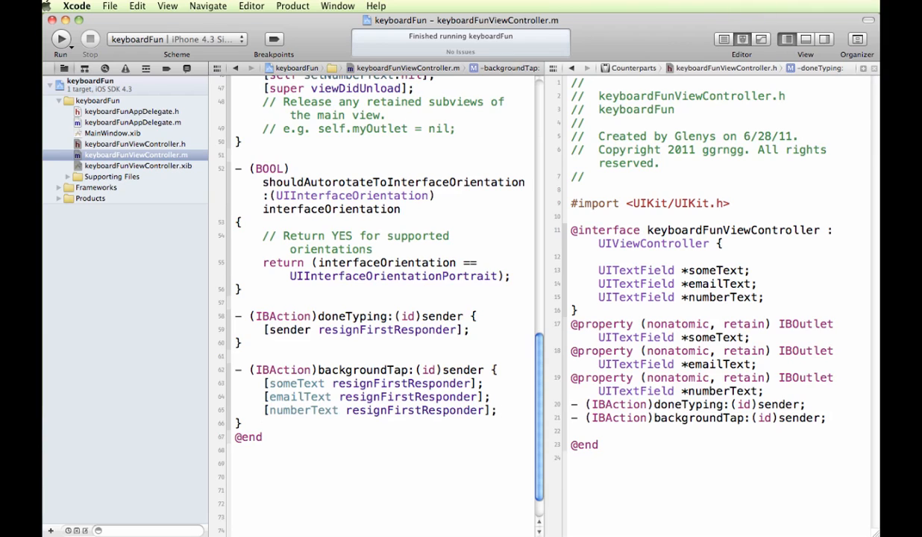
mouse_move(215, 6)
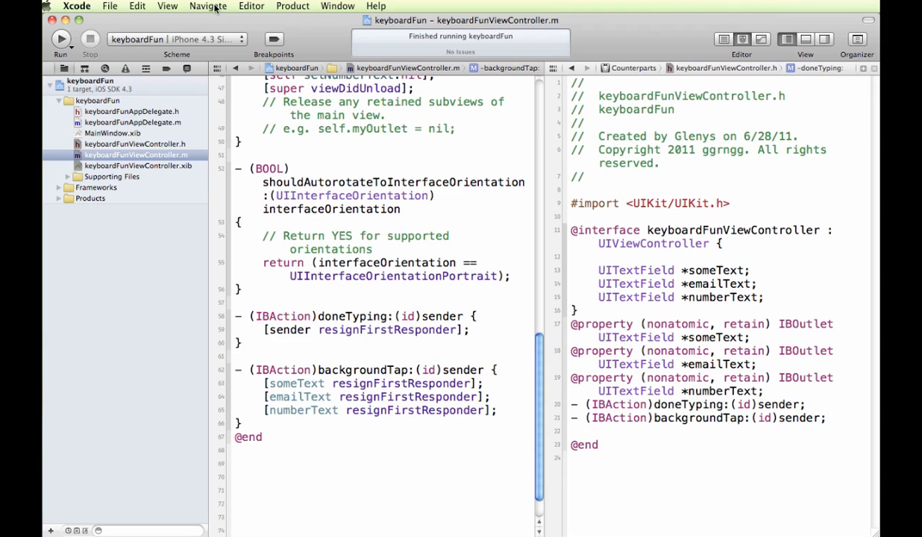
Run keyboardFun and type 'gafgasdfsdf' in the first field and 'ra' in the E-Mail field
left_click(55, 39)
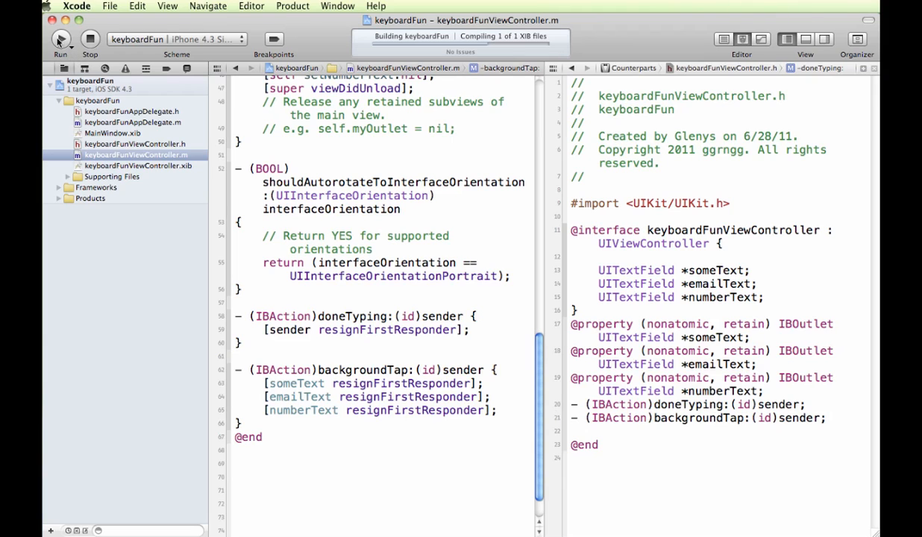
left_click(58, 42)
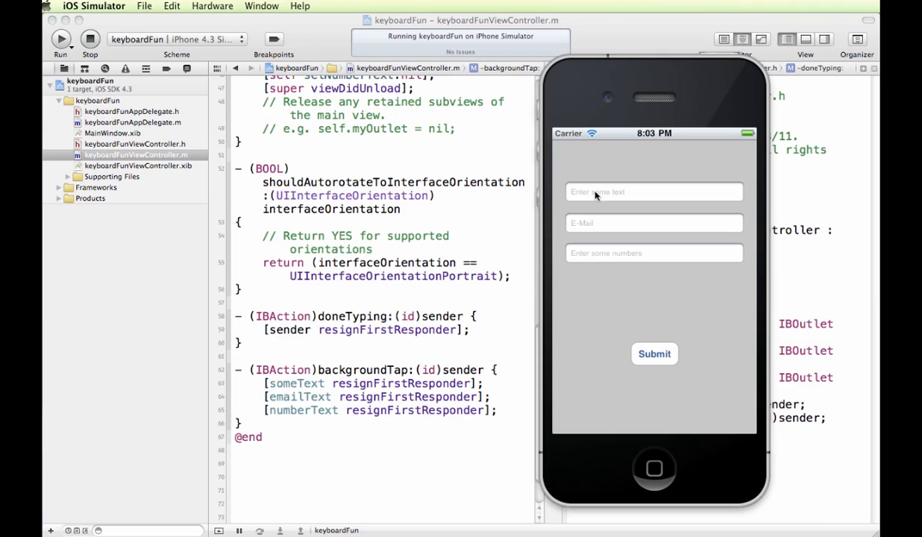
left_click(653, 190)
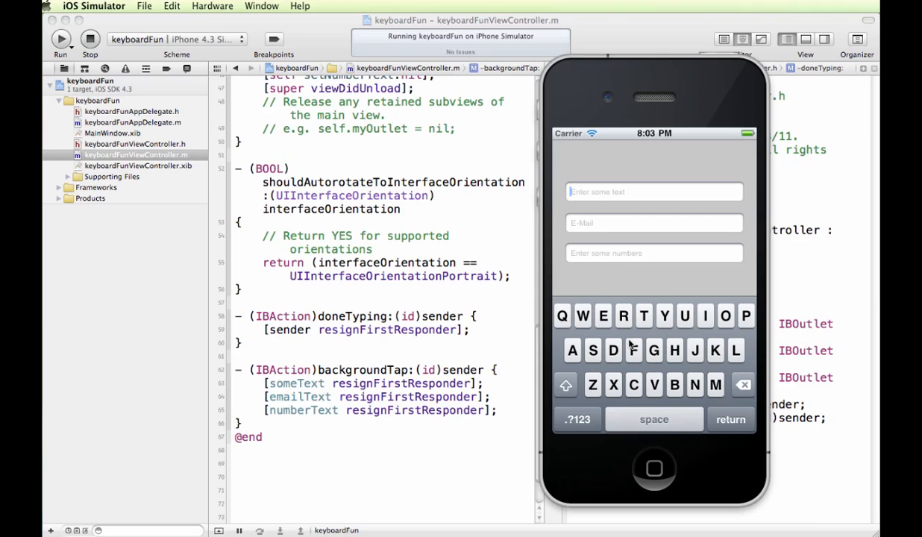
type("gafgasdfsdf")
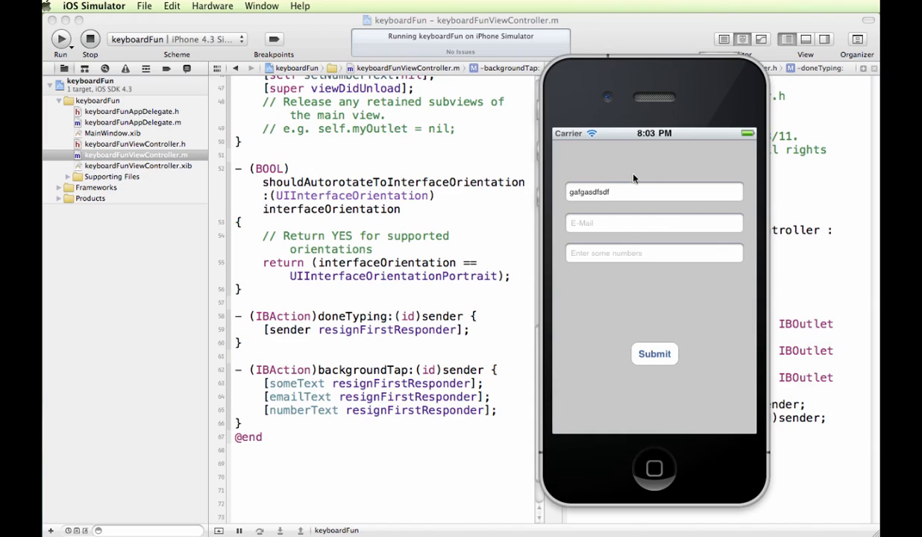
left_click(654, 254)
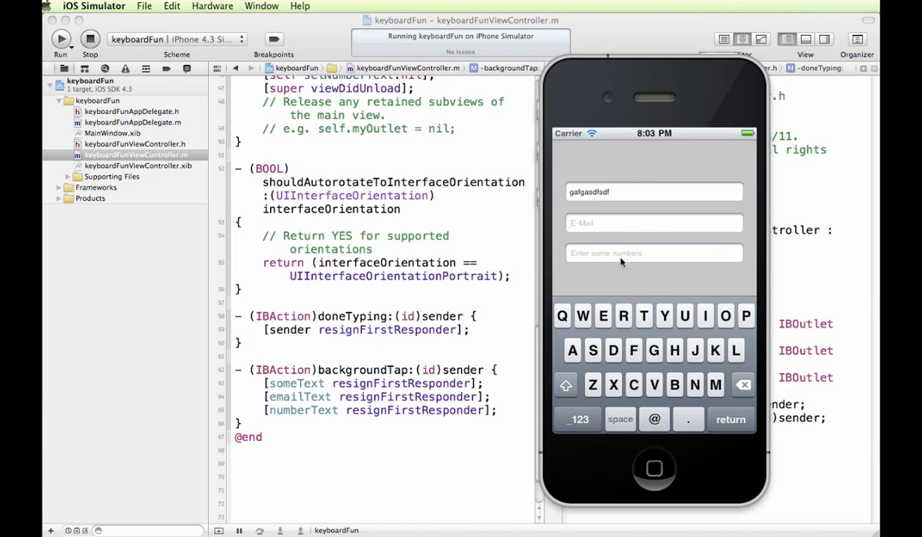
type("radfadfe")
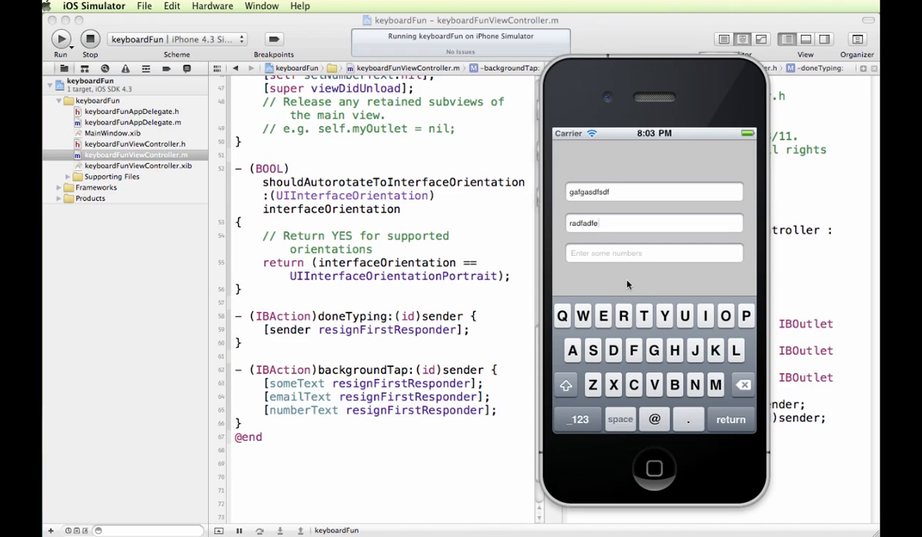
Tap the background to dismiss the keyboard, then focus the third field for numbers
left_click(626, 284)
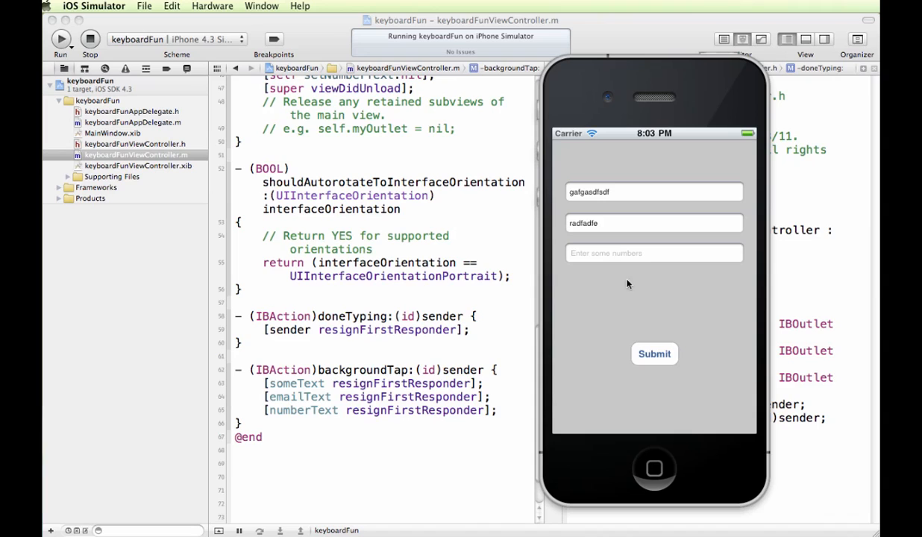
left_click(653, 253)
type("1236")
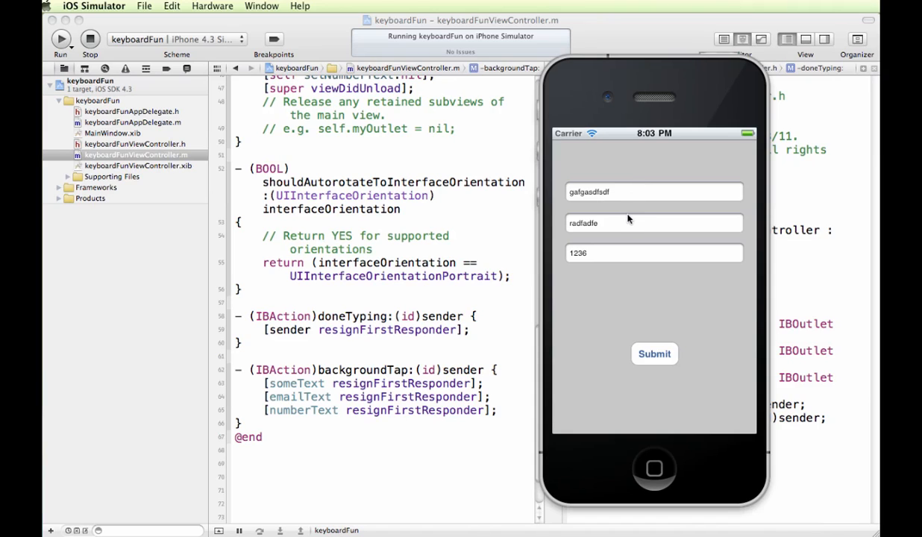
Tap the E-Mail field again to bring the keyboard back up
left_click(654, 224)
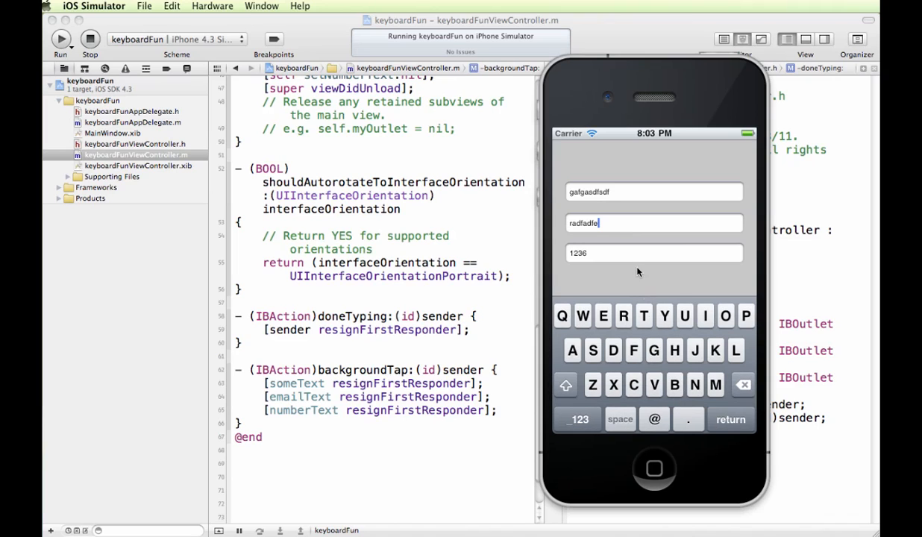
mouse_move(665, 369)
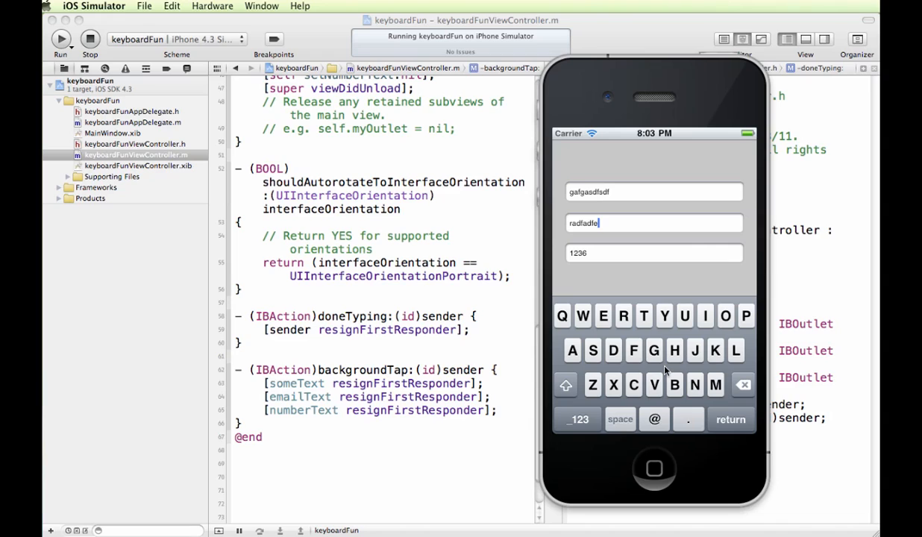
mouse_move(665, 358)
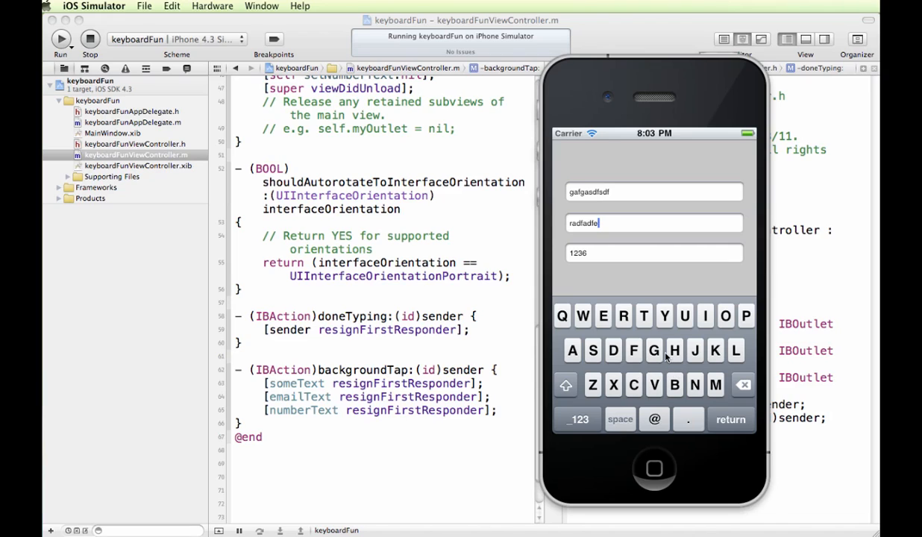
mouse_move(653, 342)
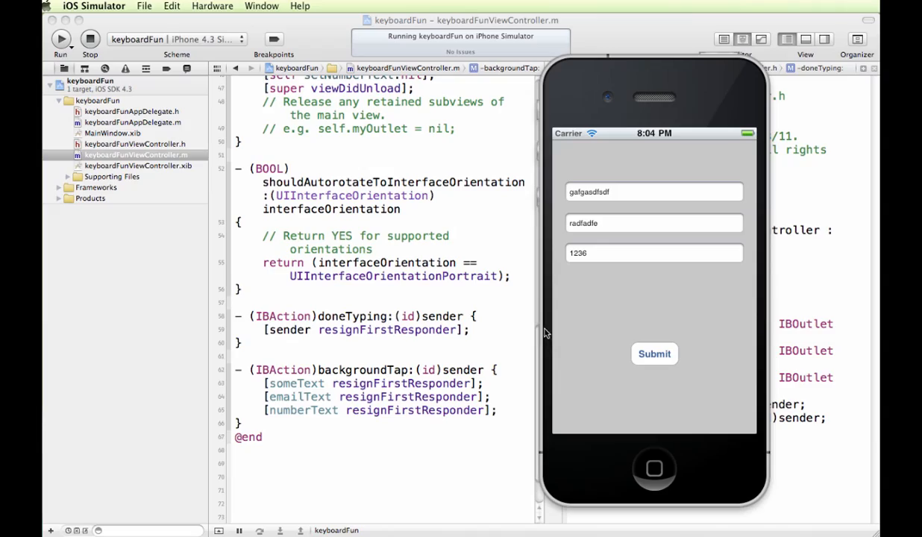
mouse_move(680, 322)
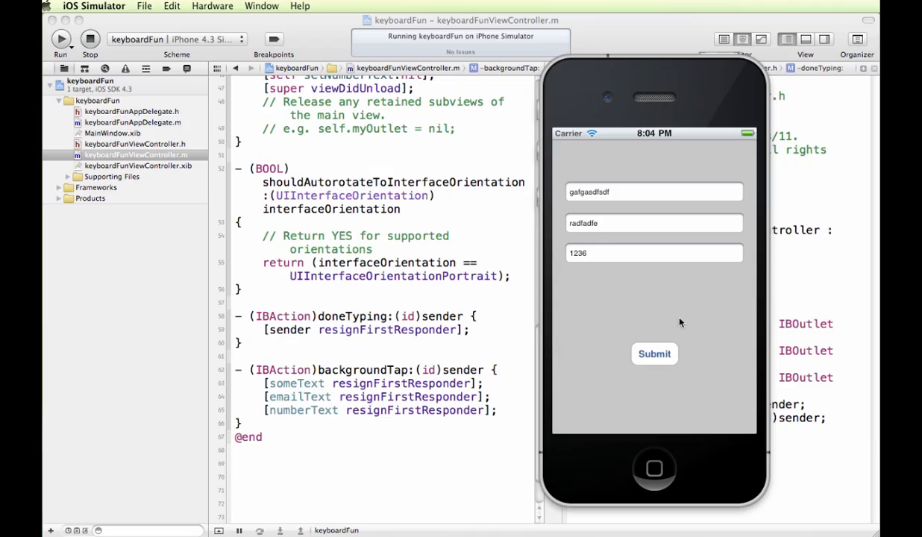